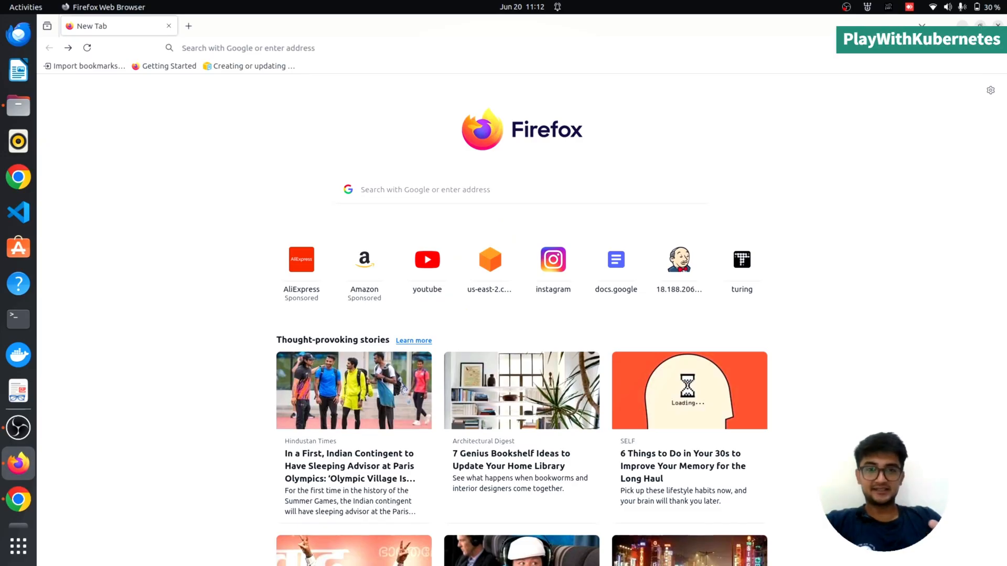
pyautogui.moveTo(872, 391)
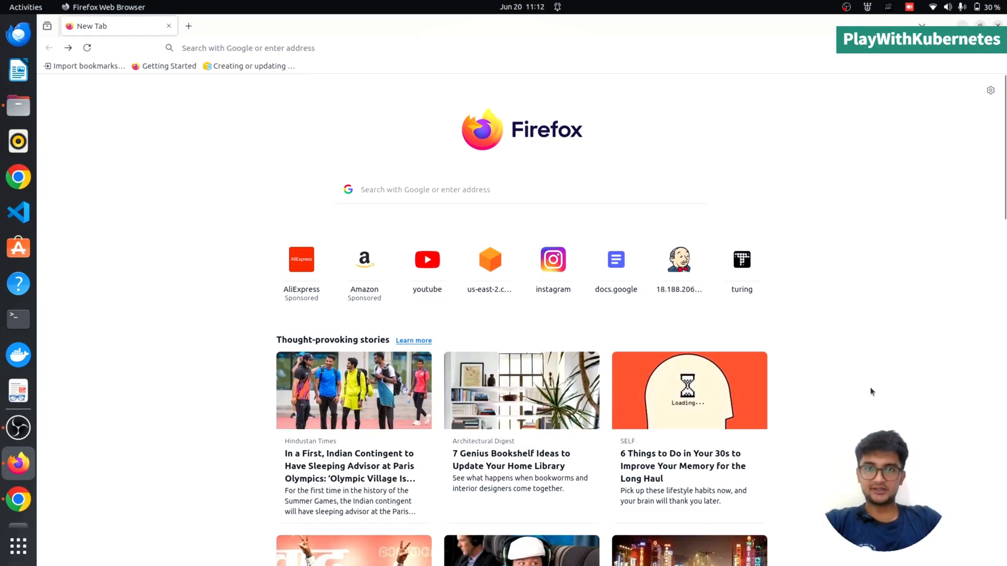
# - Search Google for 'play with kubernetes', open labs.play-with-k8s.com and log in
pyautogui.write('play+with+kubernetes')
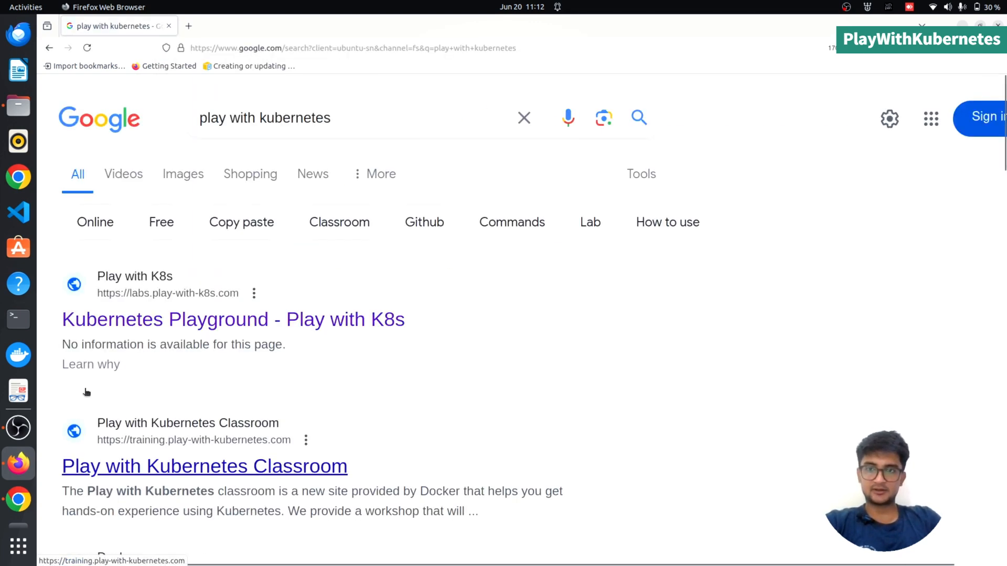
pyautogui.click(232, 320)
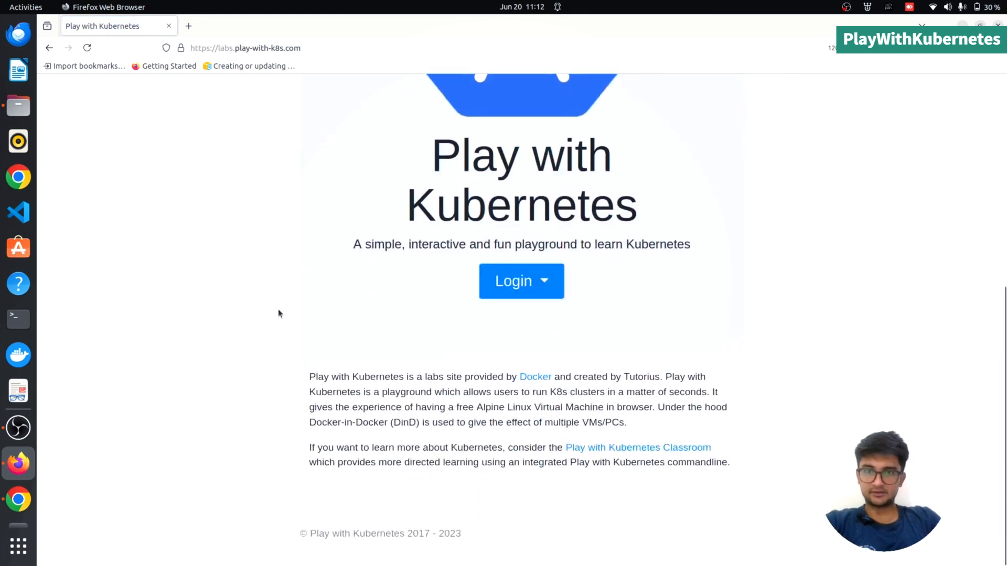
pyautogui.moveTo(309, 377); pyautogui.dragTo(367, 377)
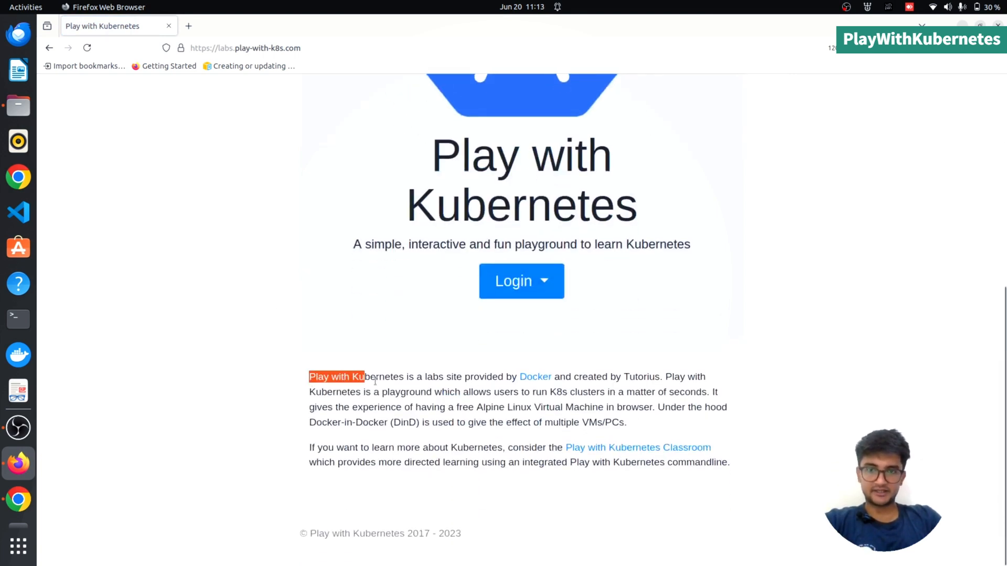
pyautogui.moveTo(363, 377); pyautogui.dragTo(541, 377)
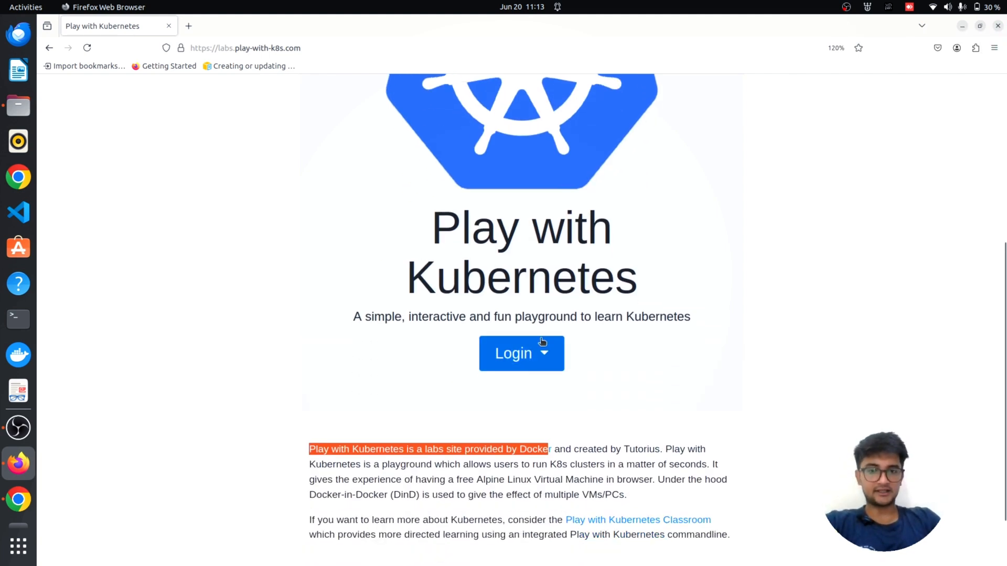
pyautogui.click(521, 353)
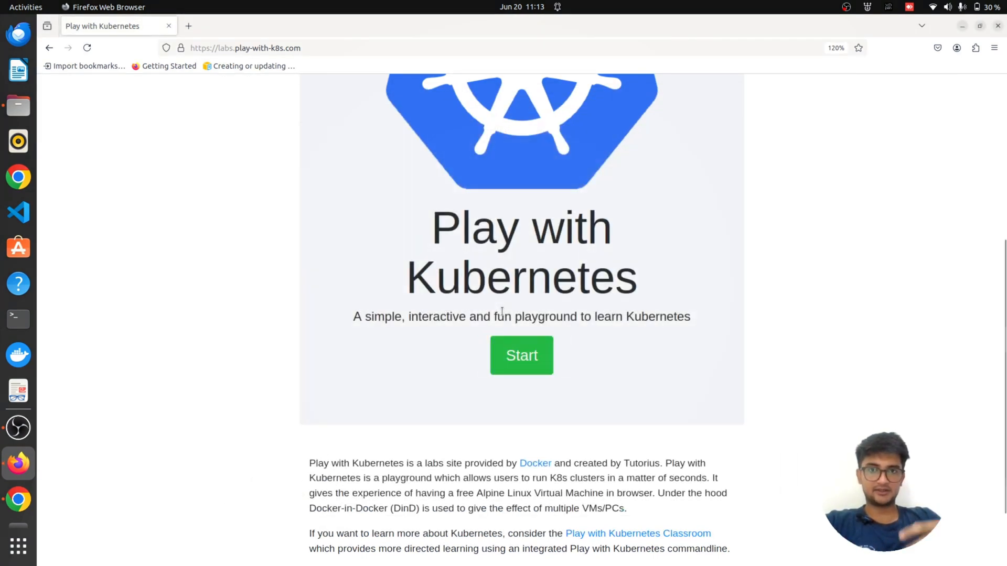
# - Start a playground session, add the first instance node1 and open its terminal
pyautogui.click(521, 355)
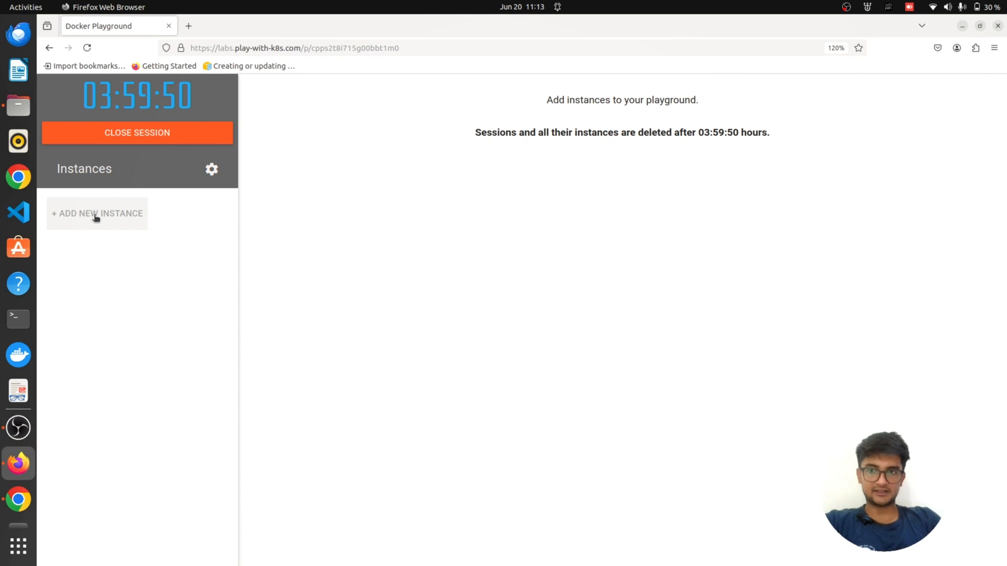
pyautogui.click(97, 214)
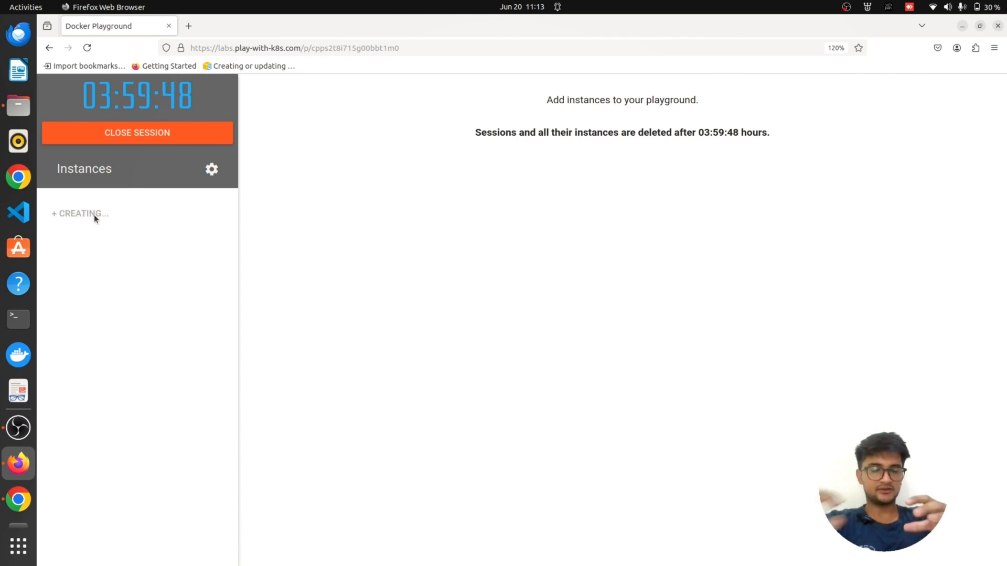
pyautogui.click(80, 213)
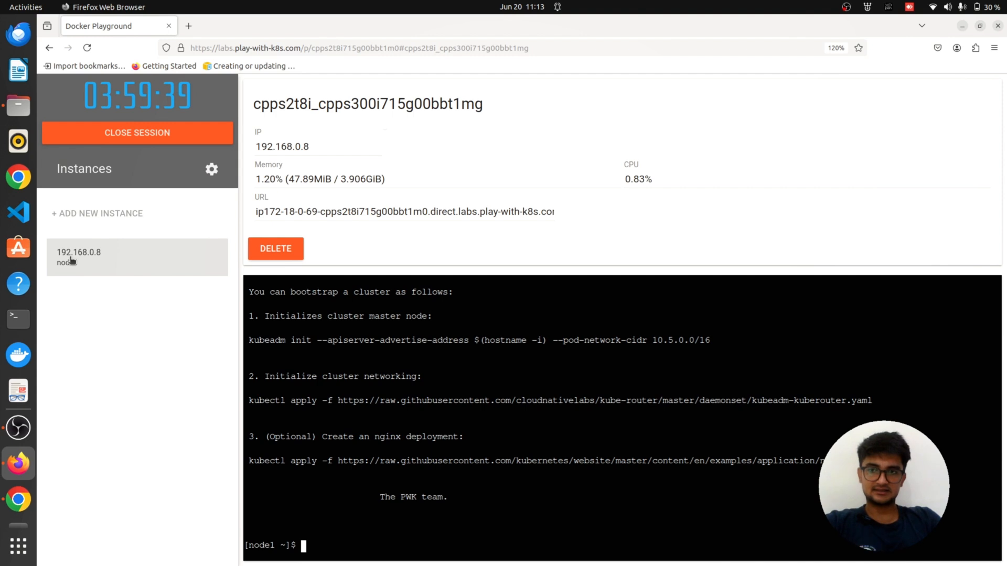
pyautogui.moveTo(327, 356)
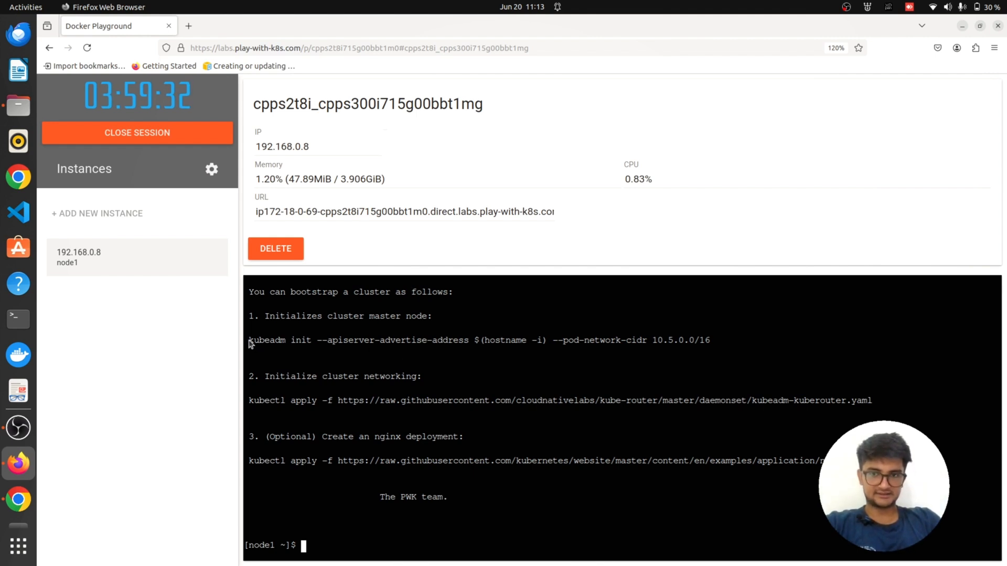
# - Run kubeadm init with kube-router on node1, confirm Ready via 'kubectl get nodes', select join command
pyautogui.moveTo(249, 340); pyautogui.dragTo(710, 340)
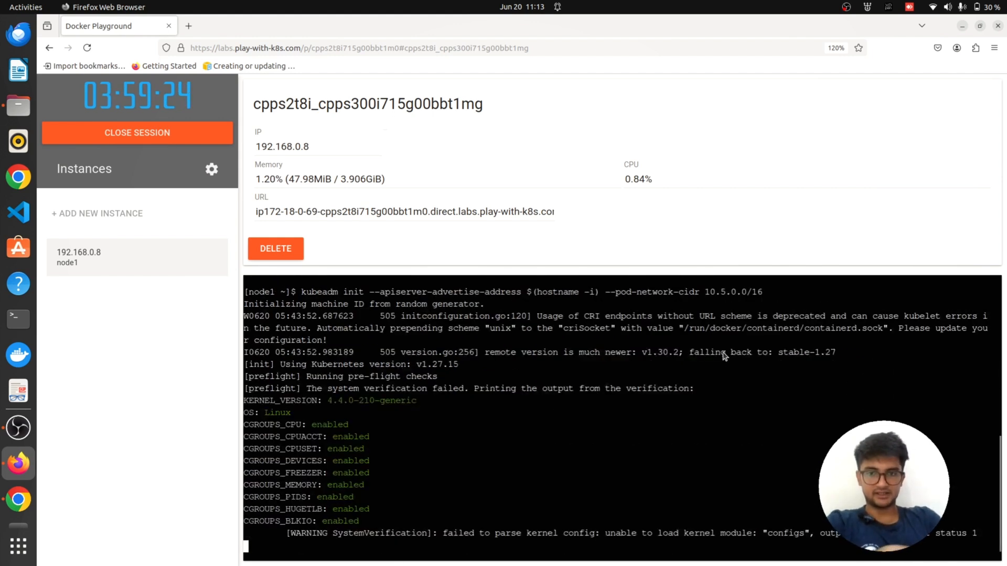
pyautogui.scroll(-3)
pyautogui.write('kubectl')
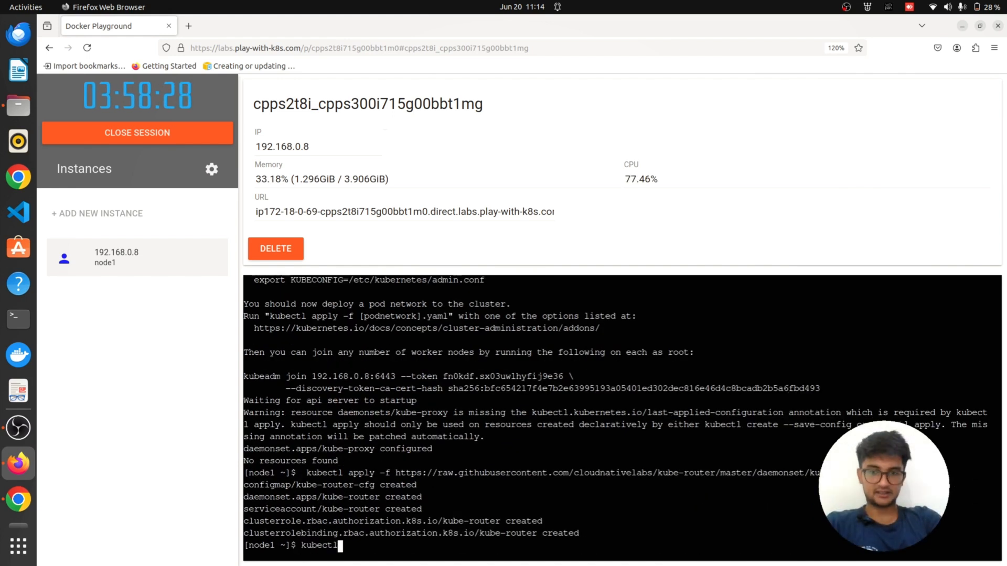
pyautogui.write('get nodes')
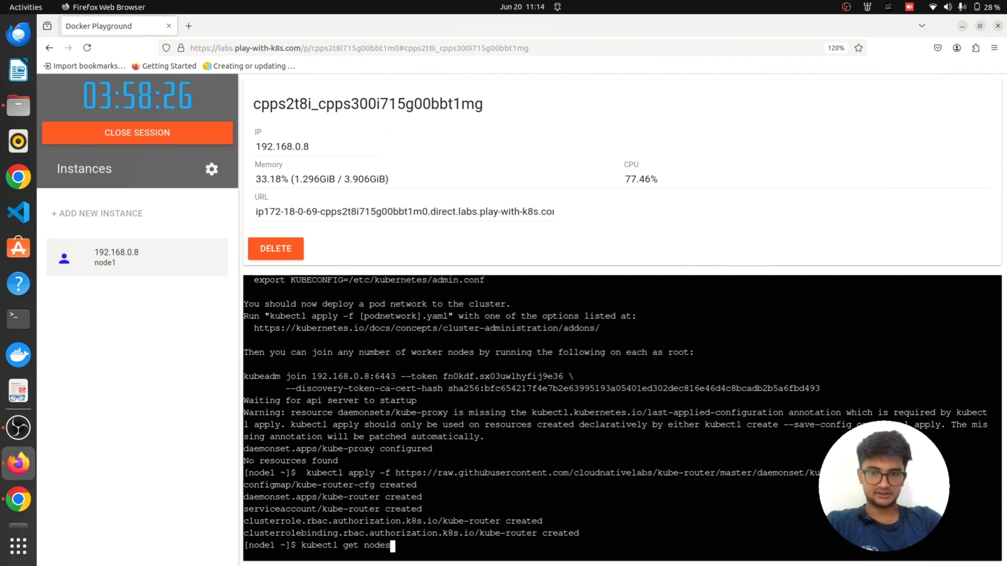
pyautogui.press('Return')
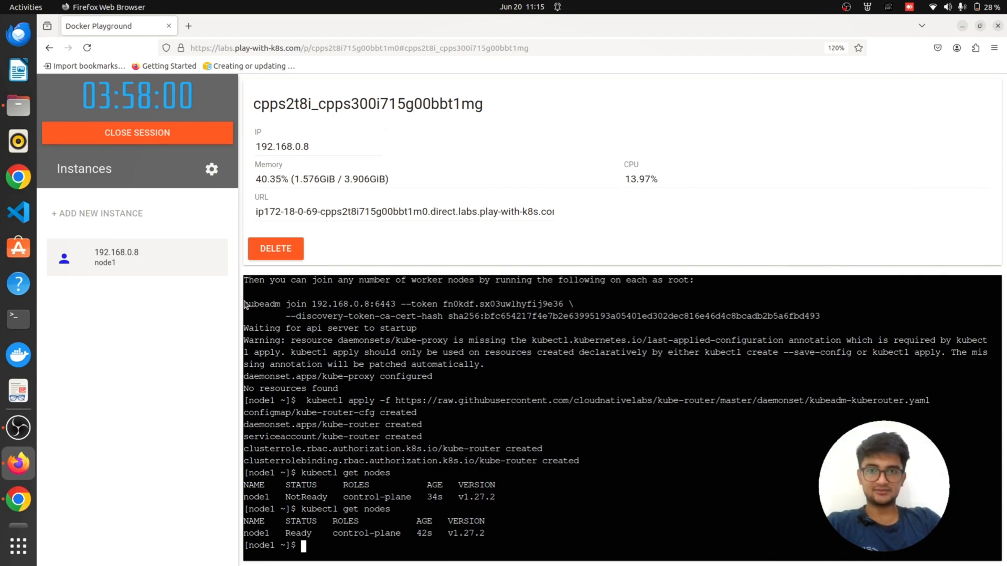
pyautogui.moveTo(243, 303); pyautogui.dragTo(822, 315)
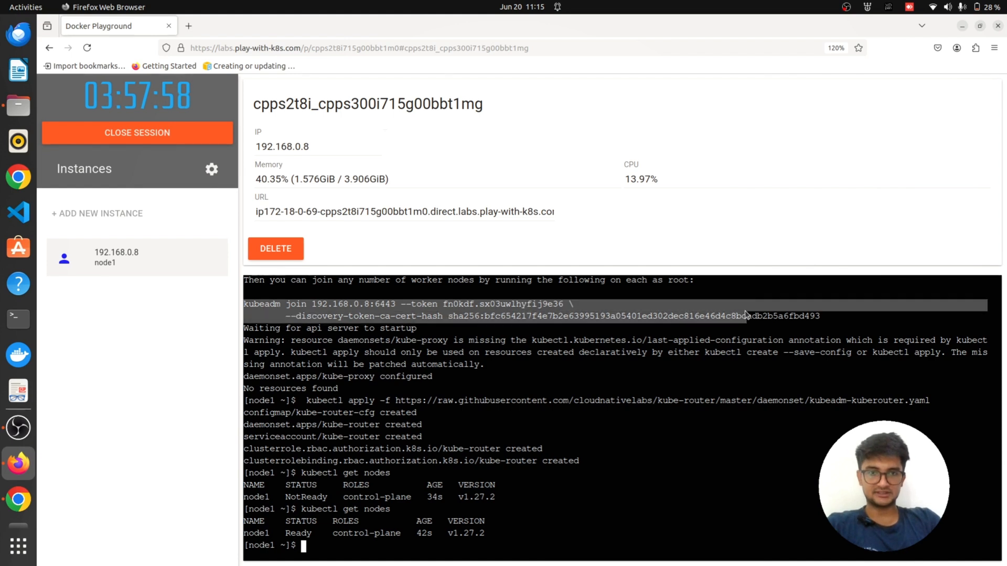
# - Add instance node2, join it with kubeadm, and list both nodes using 'kubectl get nodes'
pyautogui.click(97, 214)
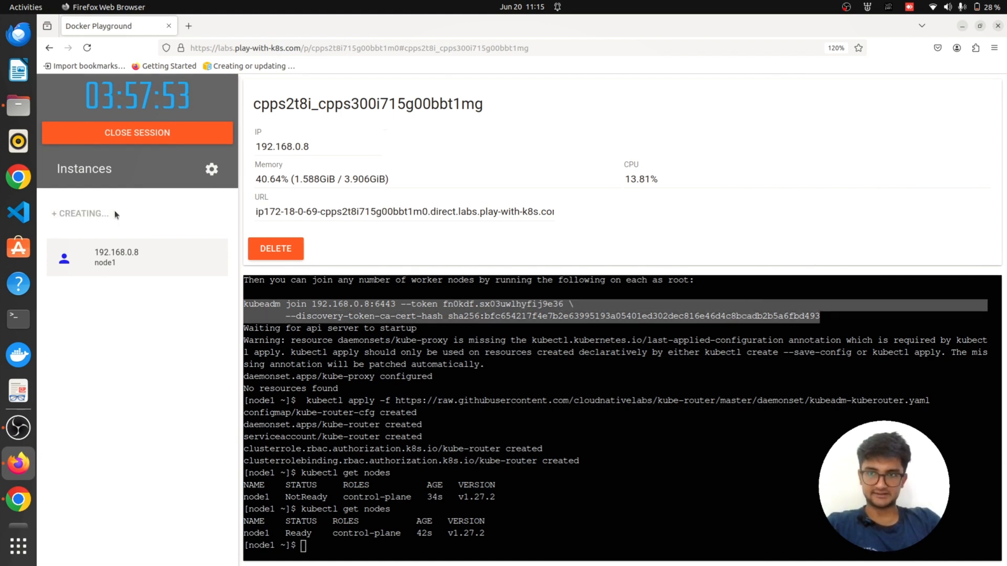
pyautogui.click(96, 214)
pyautogui.write('kubectl get nodes')
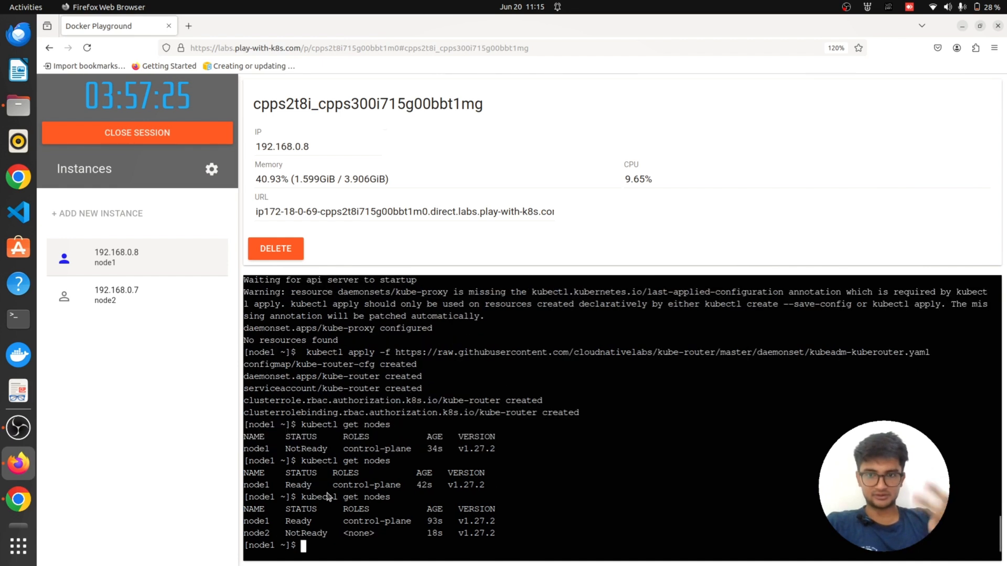
pyautogui.moveTo(293, 529)
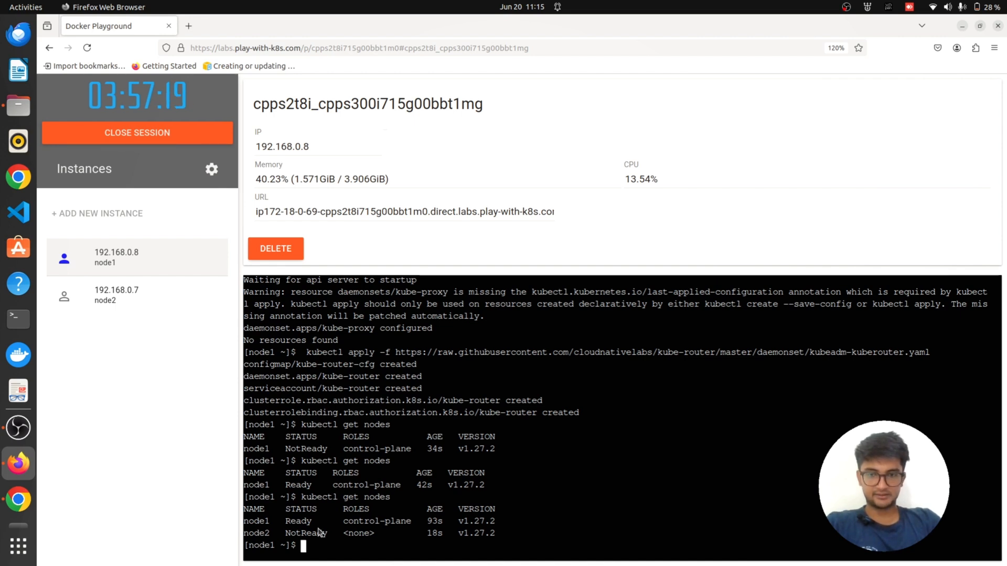
pyautogui.write('kubectl get nodes')
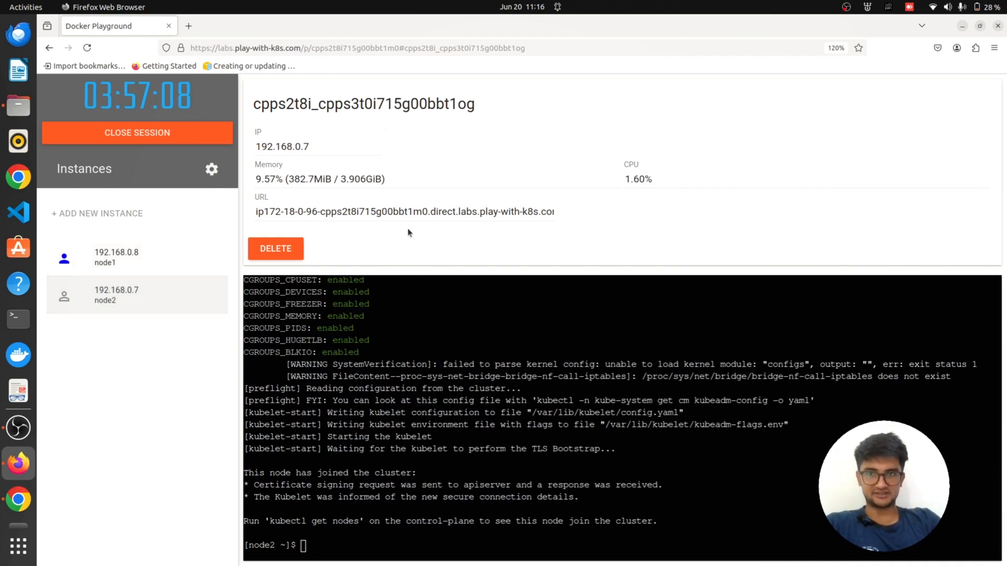
pyautogui.click(117, 257)
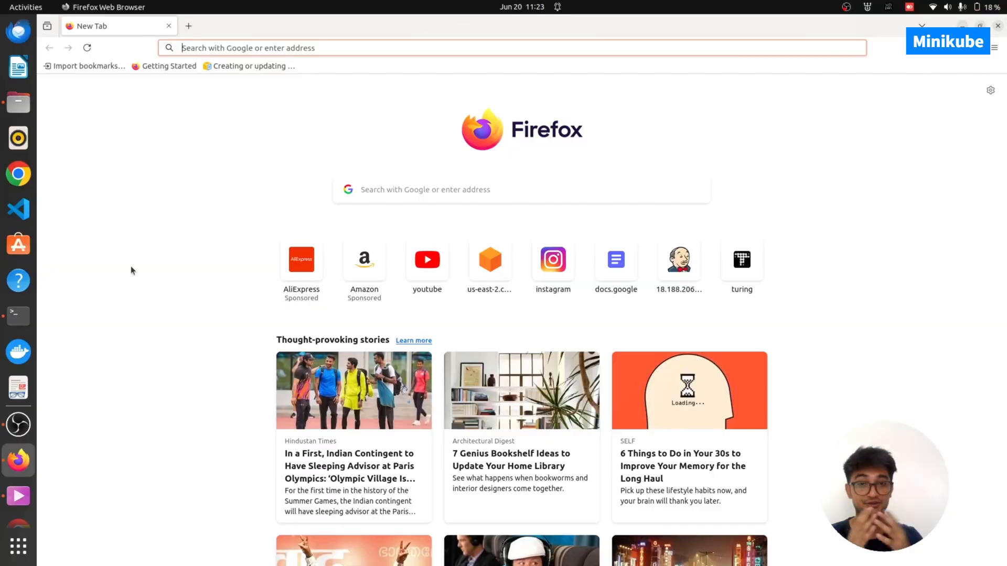
# - Open a new Firefox tab and launch a terminal from the dock
pyautogui.click(17, 316)
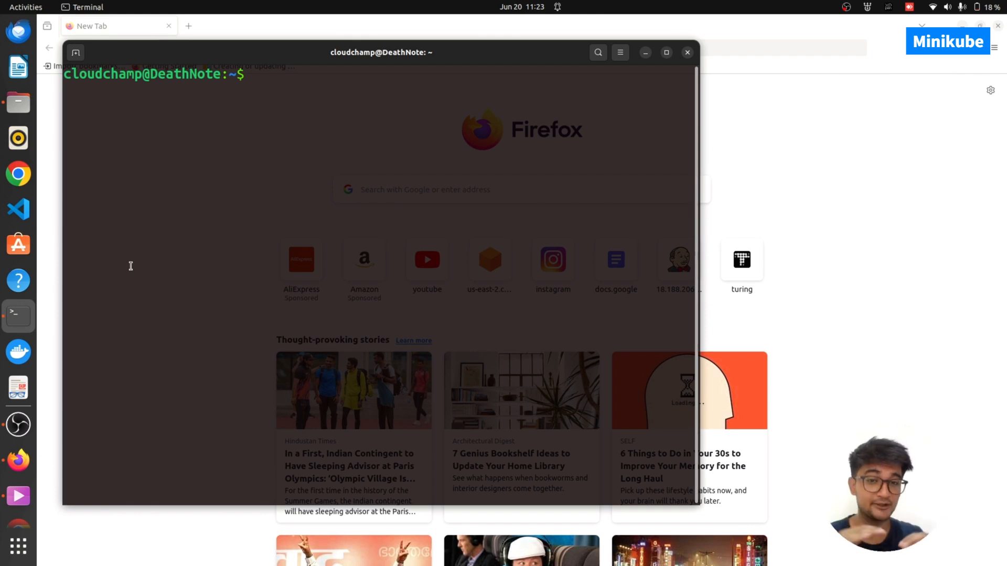
# - Show the 'minikube' help listing, then run 'minikube start' to restart the VirtualBox VM
pyautogui.write('mn')
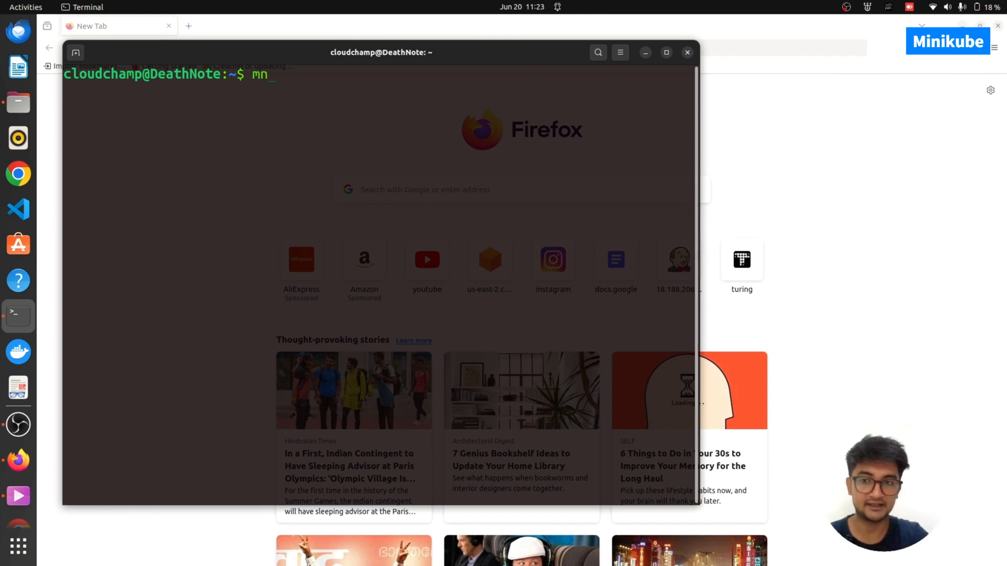
pyautogui.write('inikube')
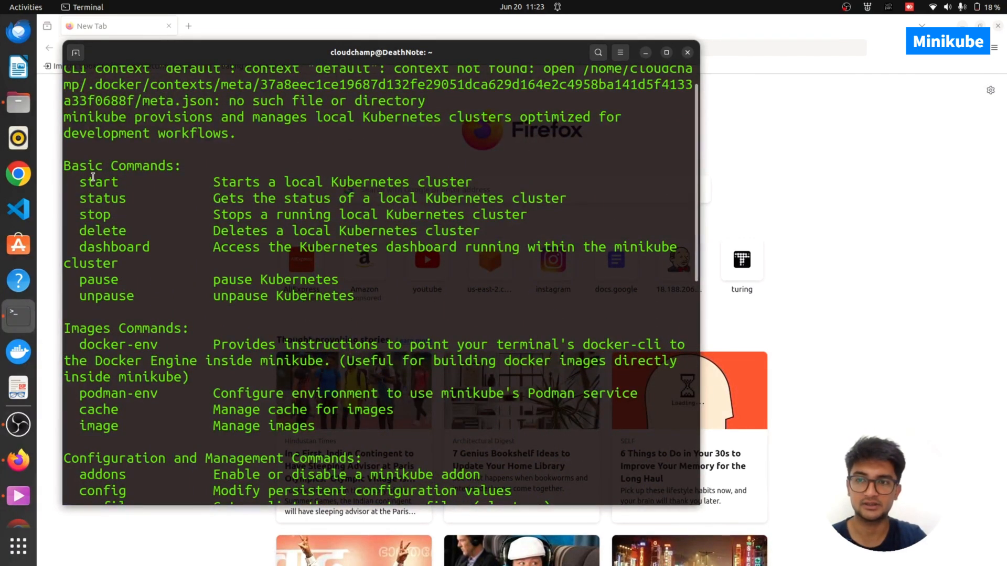
pyautogui.write('minikube start')
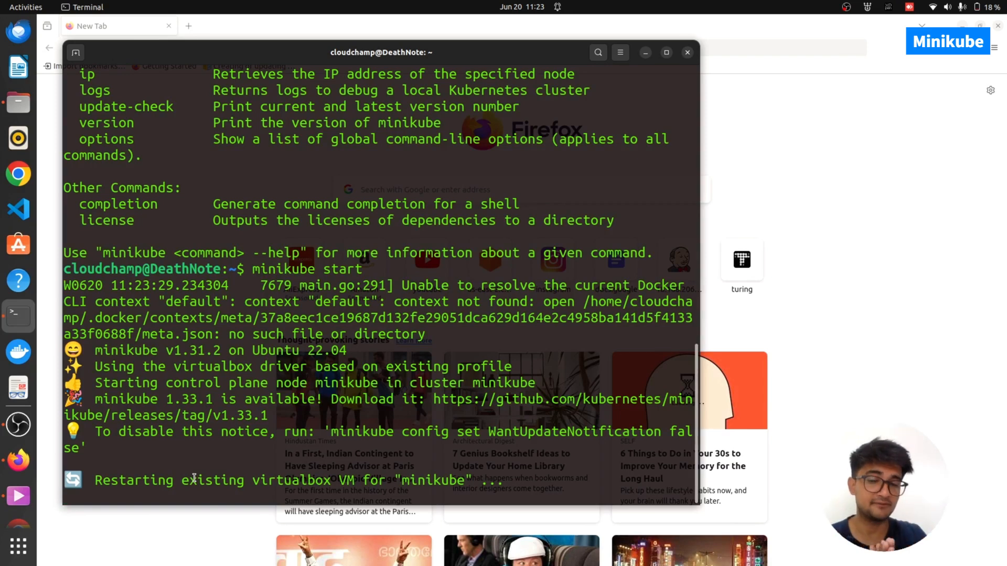
pyautogui.moveTo(921, 183)
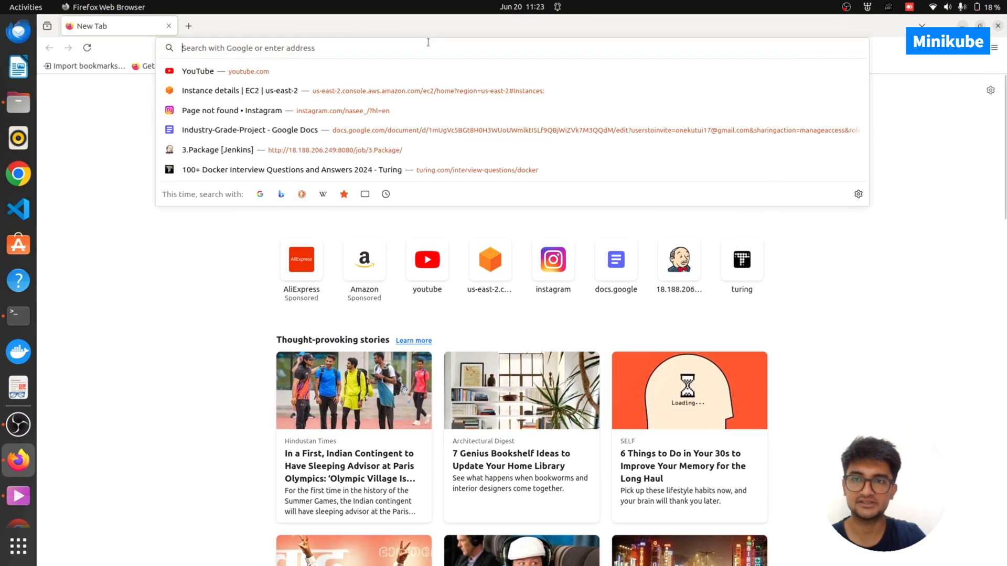
# - Search minikube, open Kubernetes Install Tools and the minikube guide, showing Windows .exe instructions
pyautogui.write('minikube')
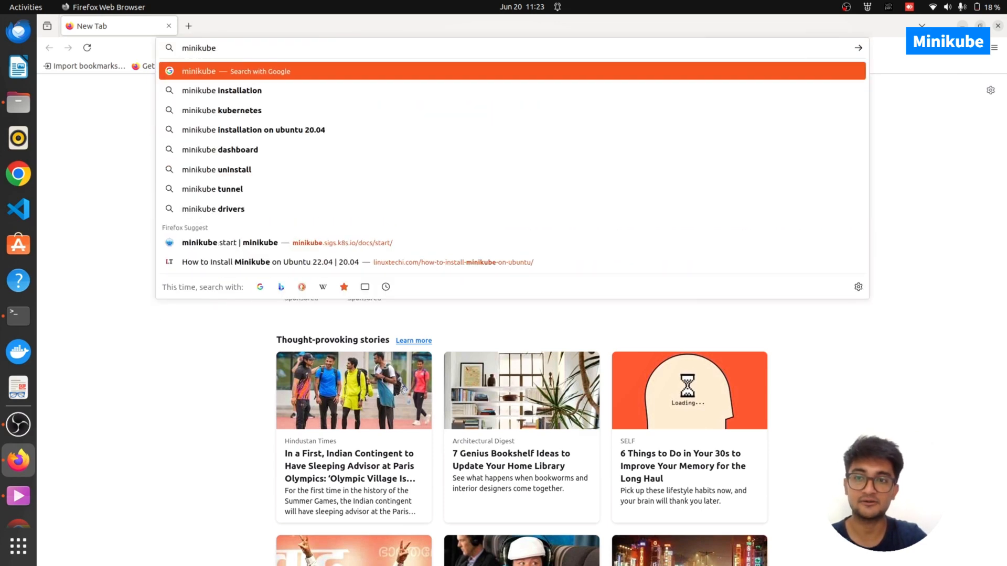
pyautogui.click(222, 90)
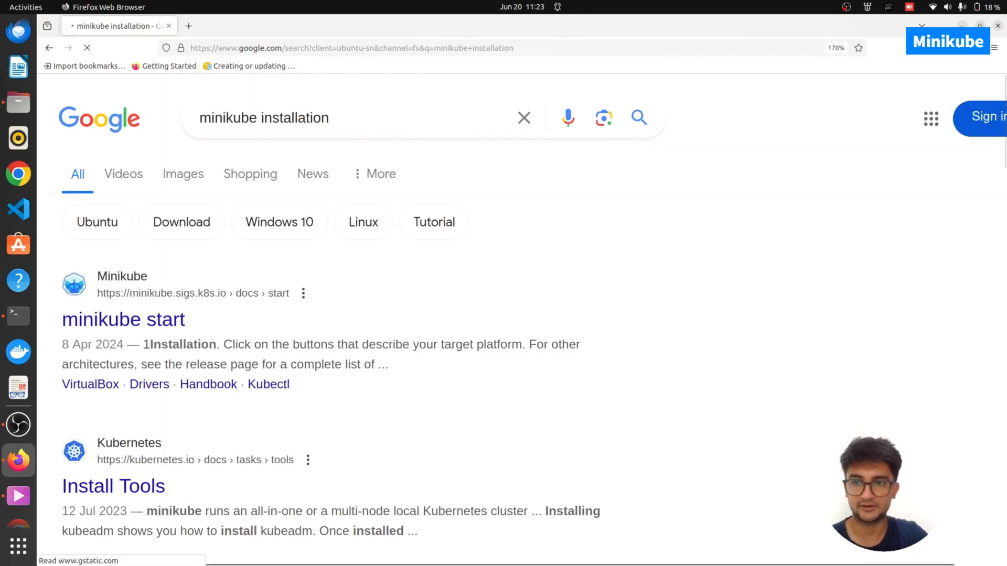
pyautogui.scroll(-3)
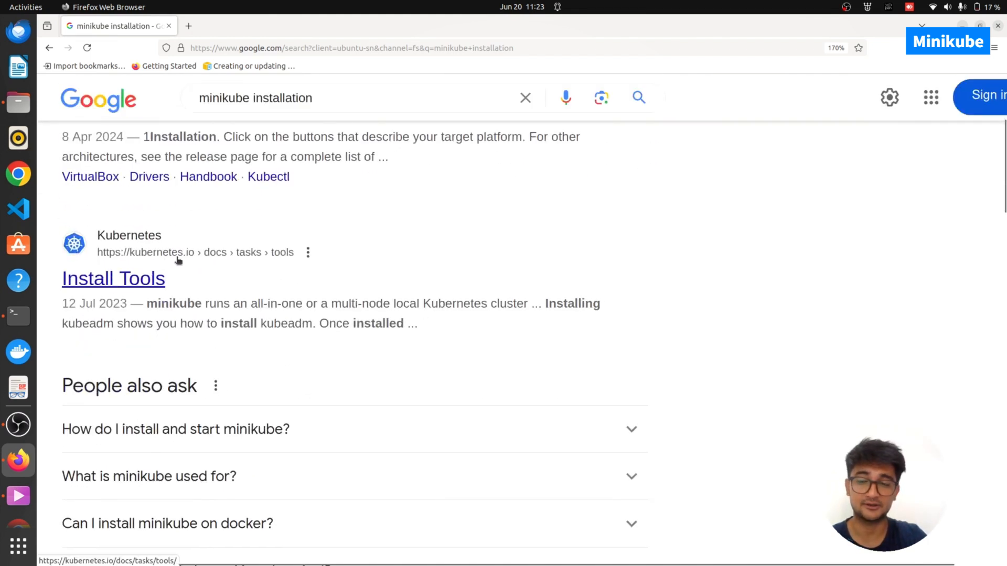
pyautogui.click(113, 278)
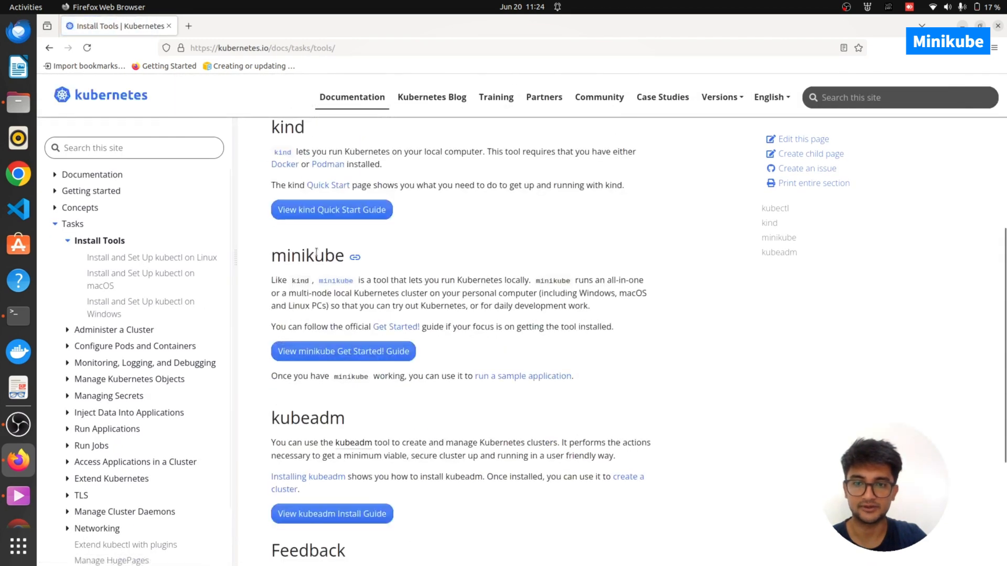
pyautogui.click(343, 352)
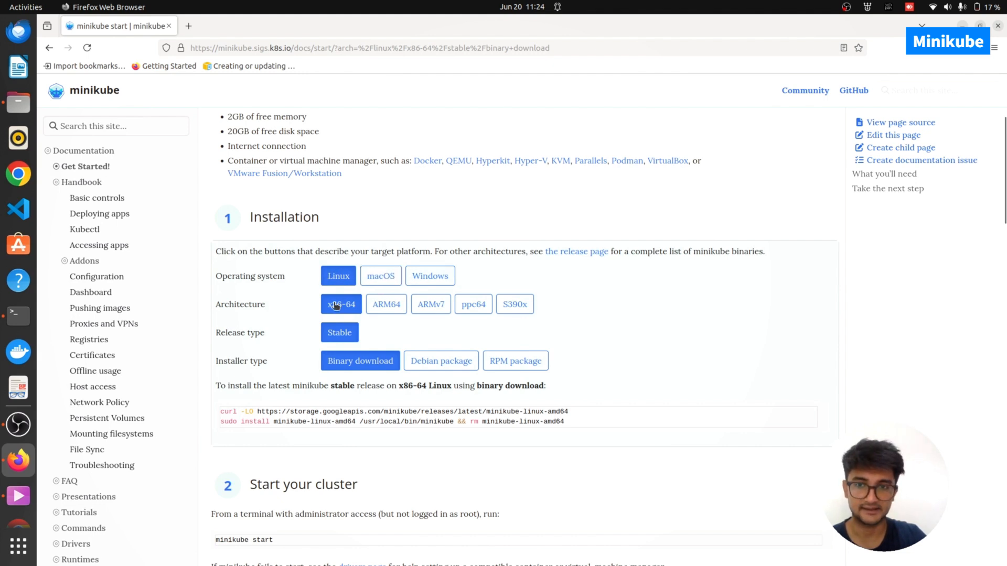
pyautogui.scroll(-3)
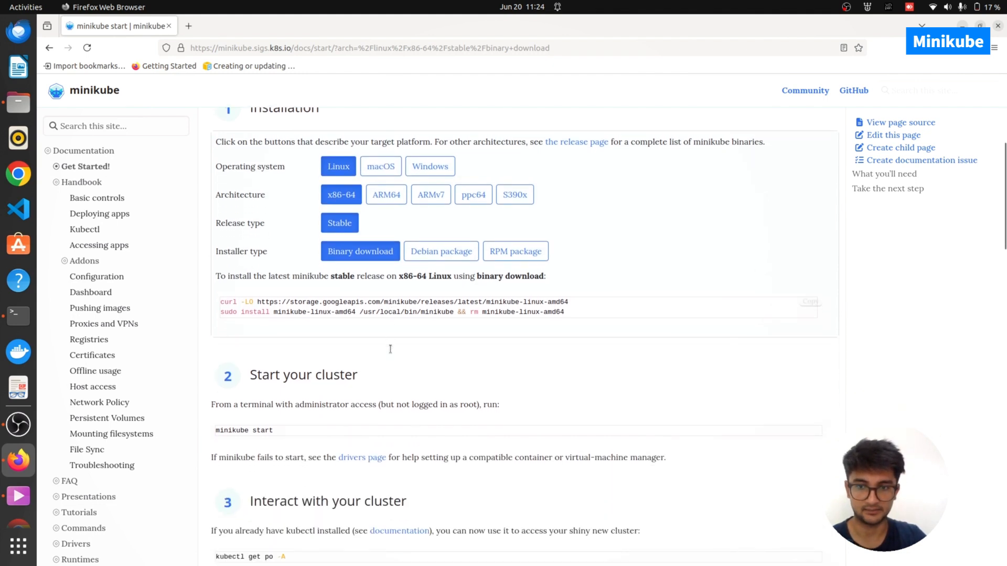
pyautogui.click(429, 165)
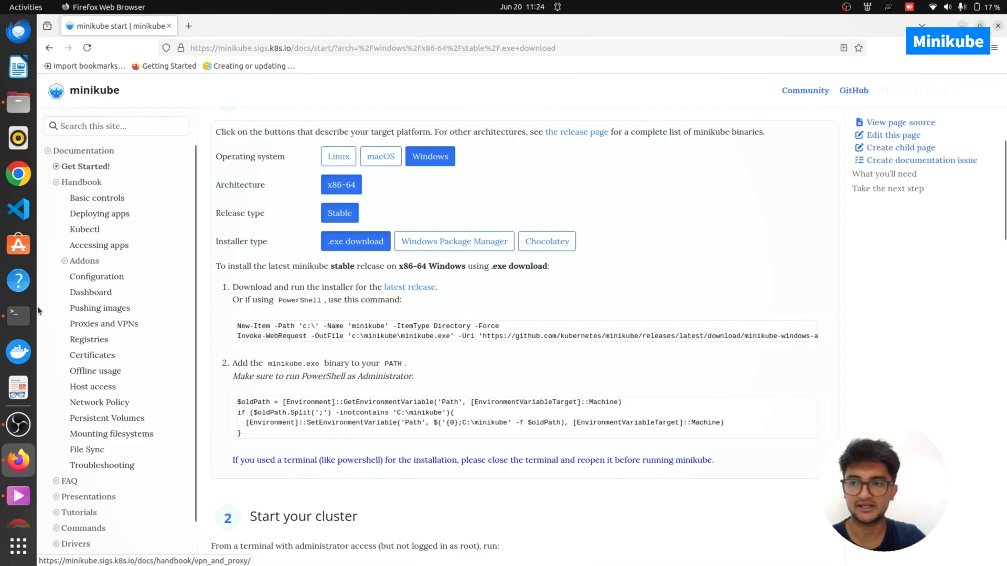
pyautogui.click(17, 315)
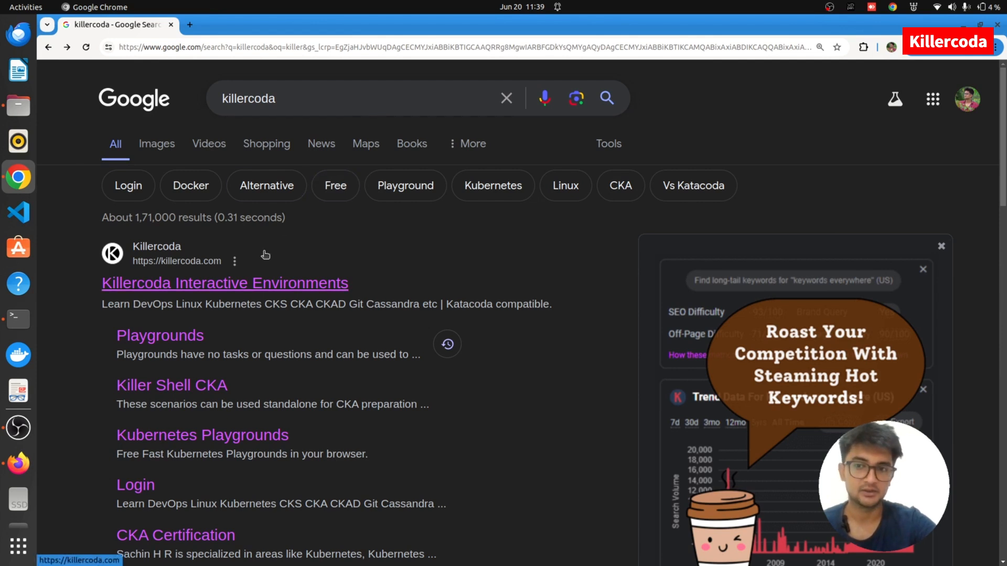
# - Open killercoda.com from the 'Killercoda Interactive Environments' search result
pyautogui.click(224, 283)
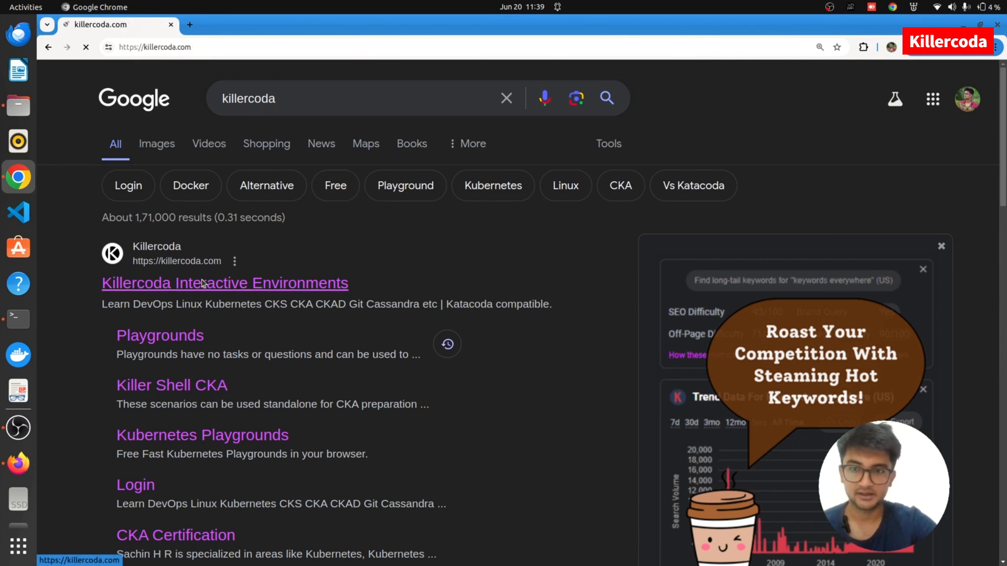
pyautogui.click(224, 284)
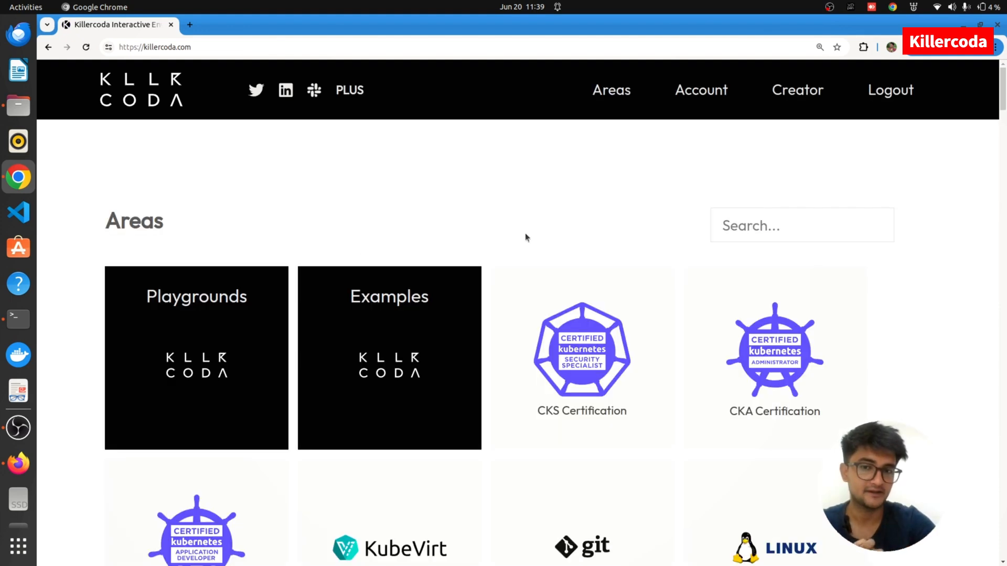
pyautogui.moveTo(690, 209)
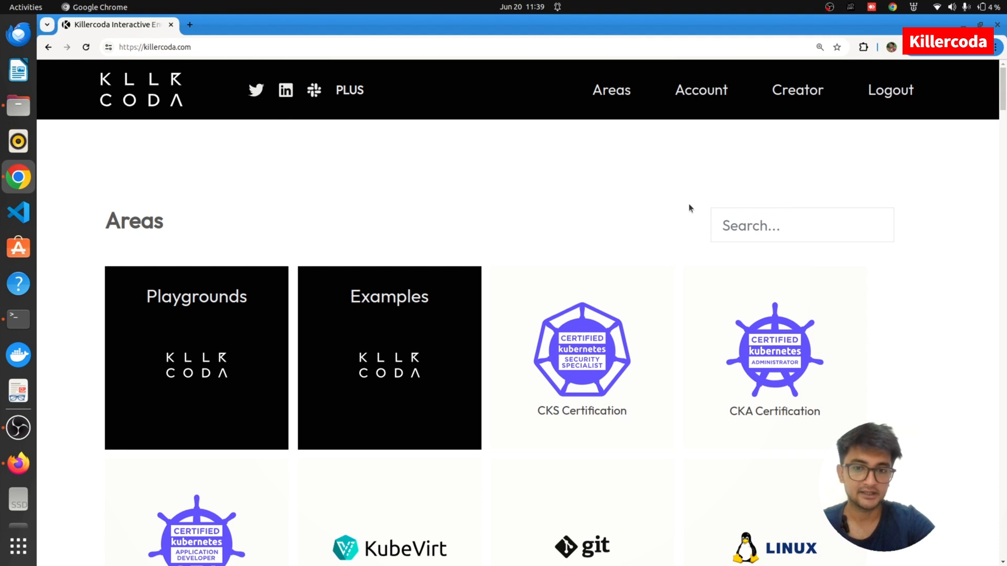
pyautogui.moveTo(389, 347)
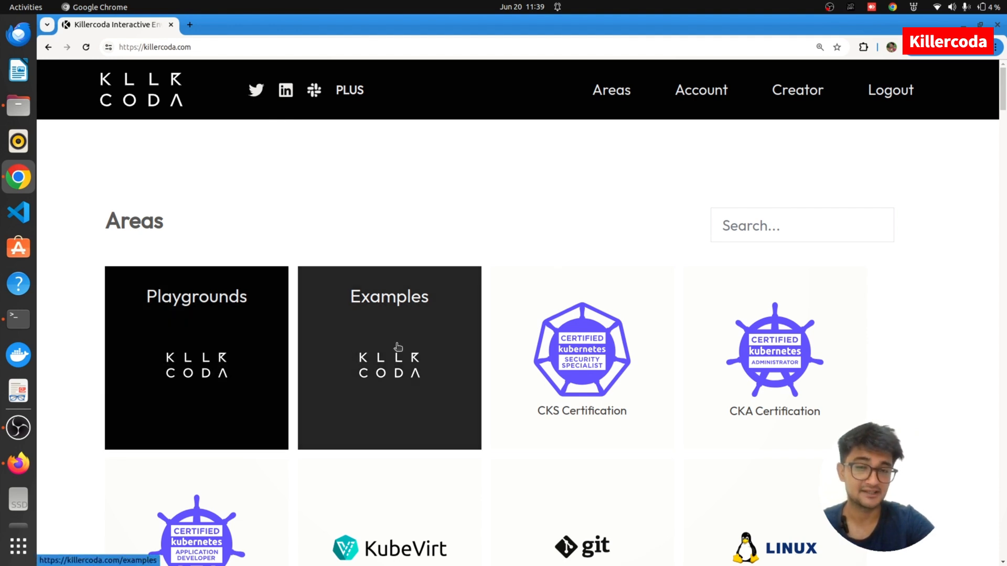
pyautogui.scroll(-3)
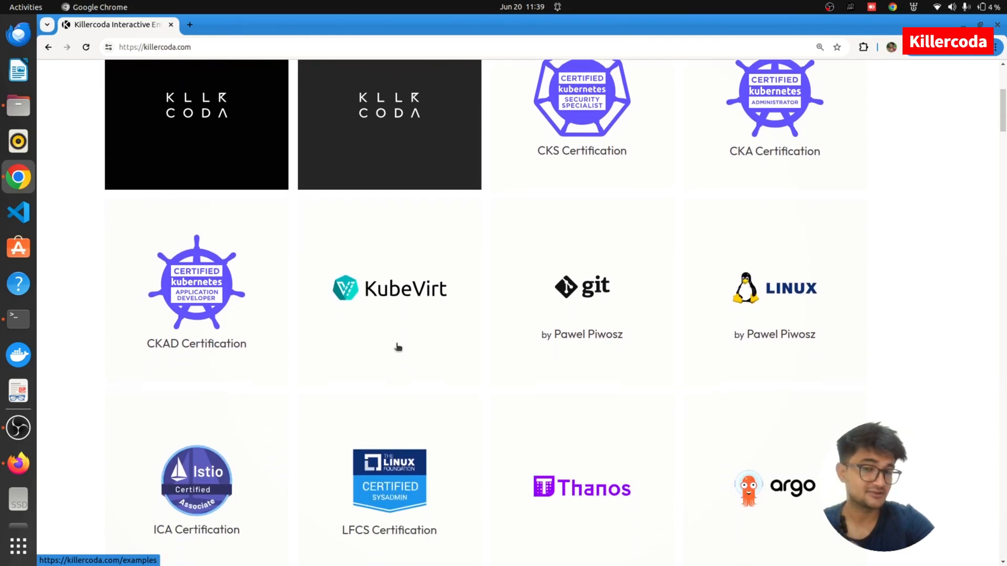
pyautogui.scroll(-3)
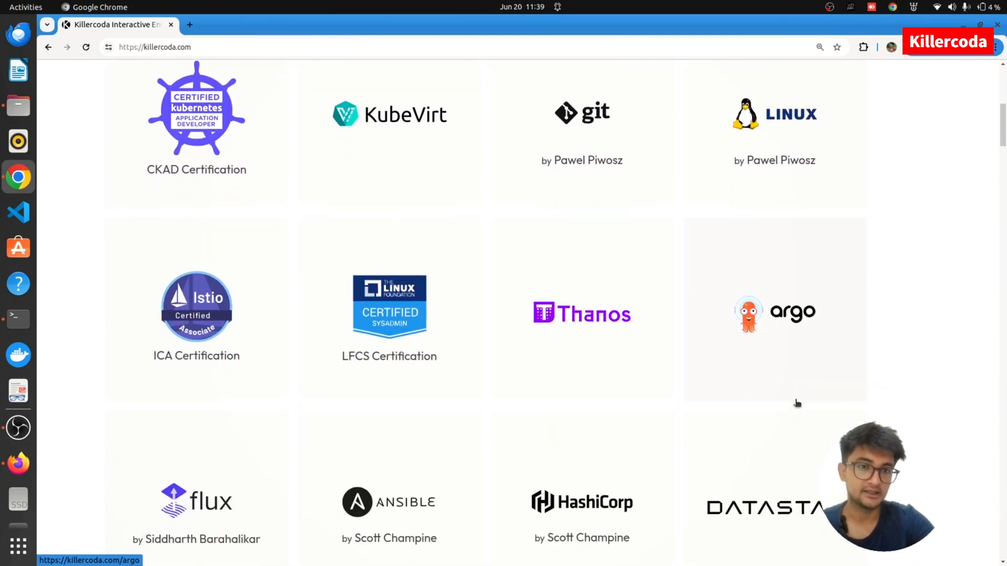
pyautogui.scroll(-3)
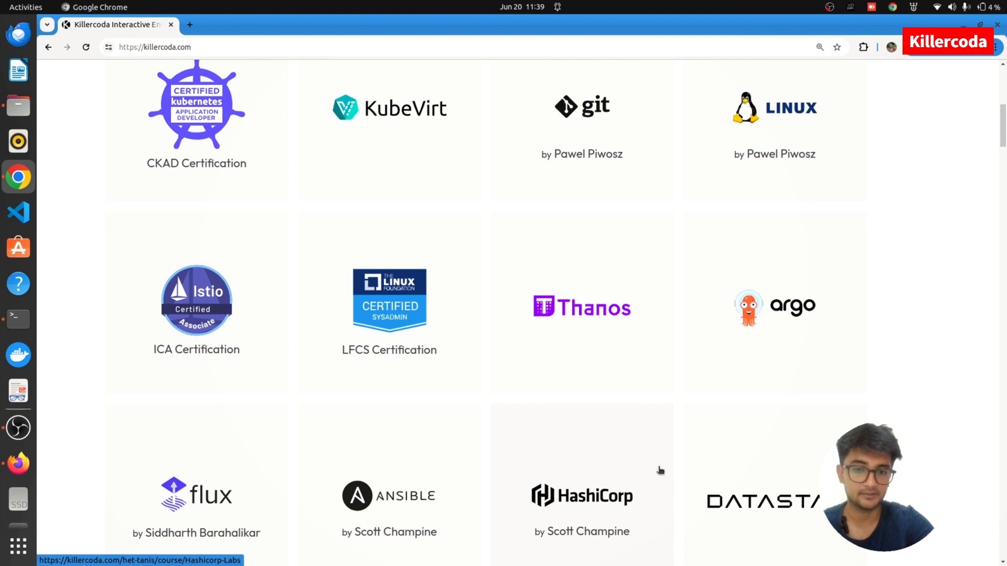
pyautogui.scroll(-3)
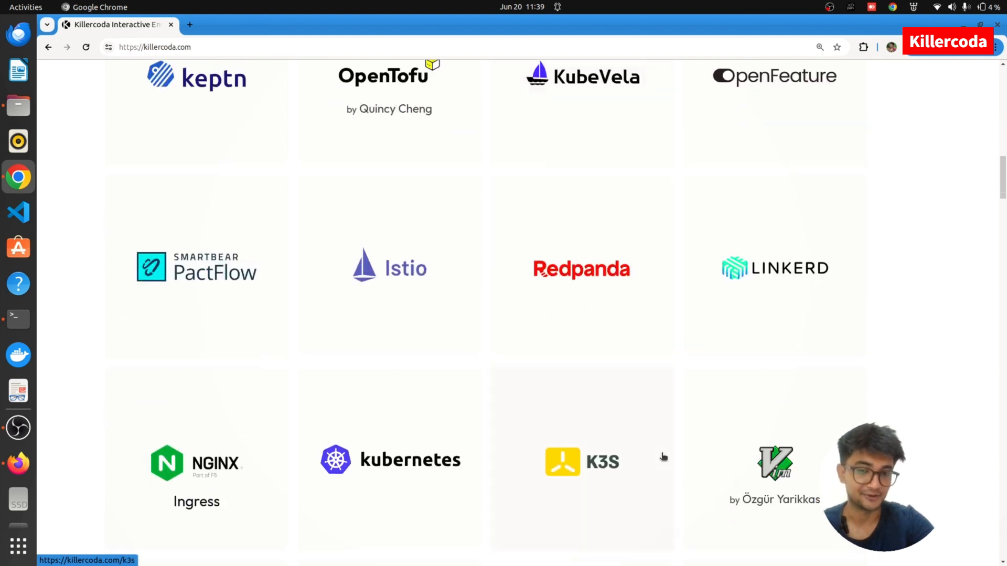
pyautogui.scroll(-3)
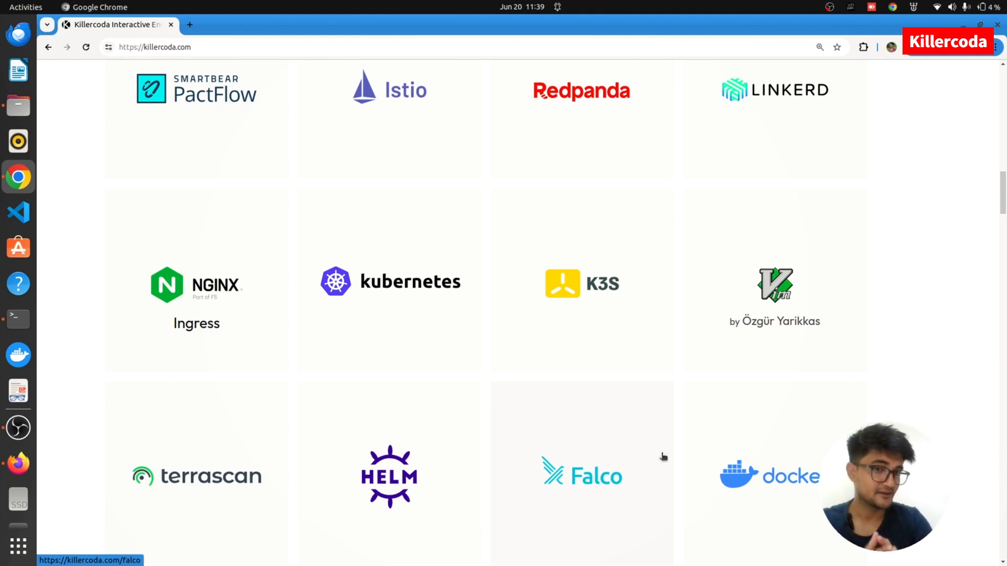
pyautogui.scroll(-3)
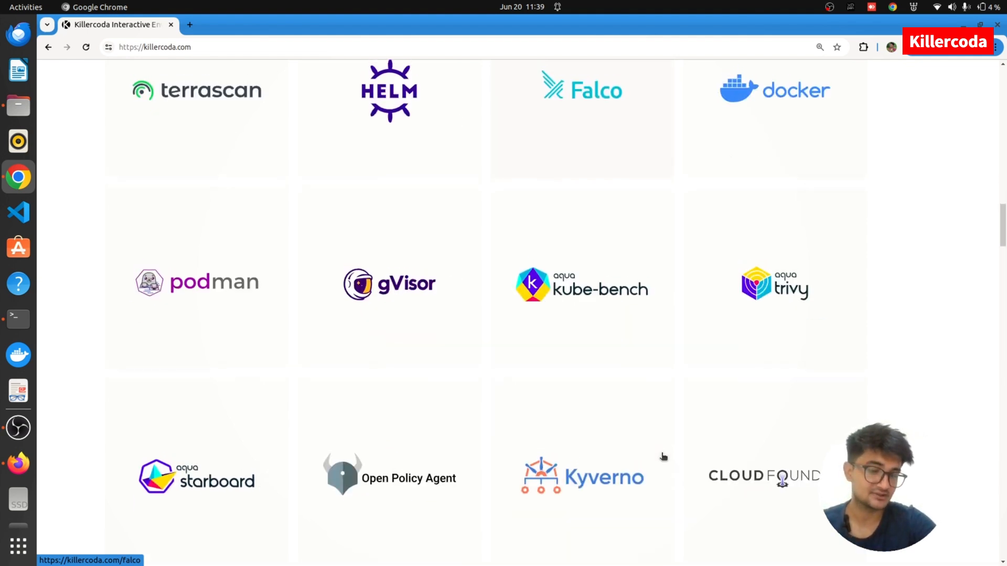
pyautogui.scroll(-3)
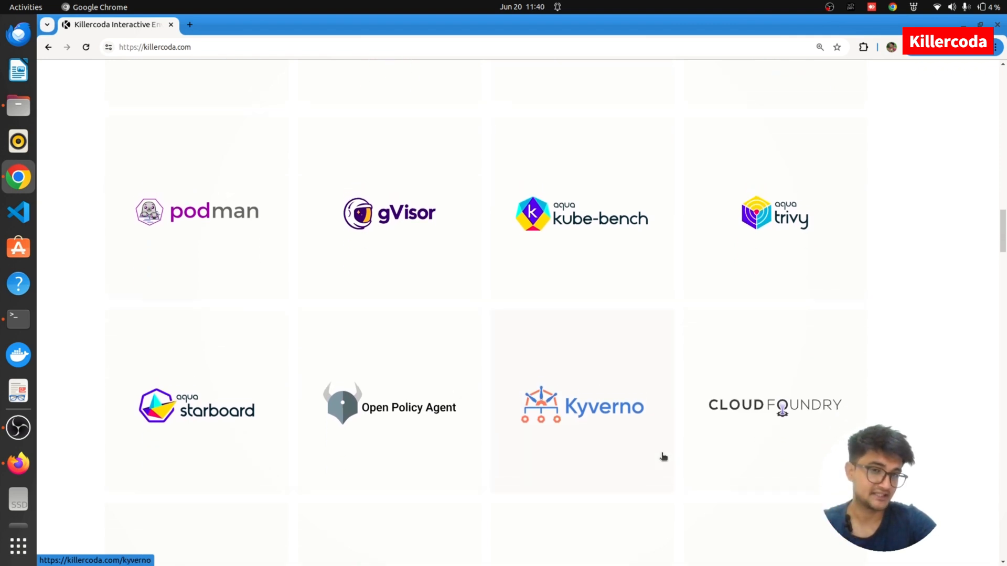
pyautogui.scroll(-3)
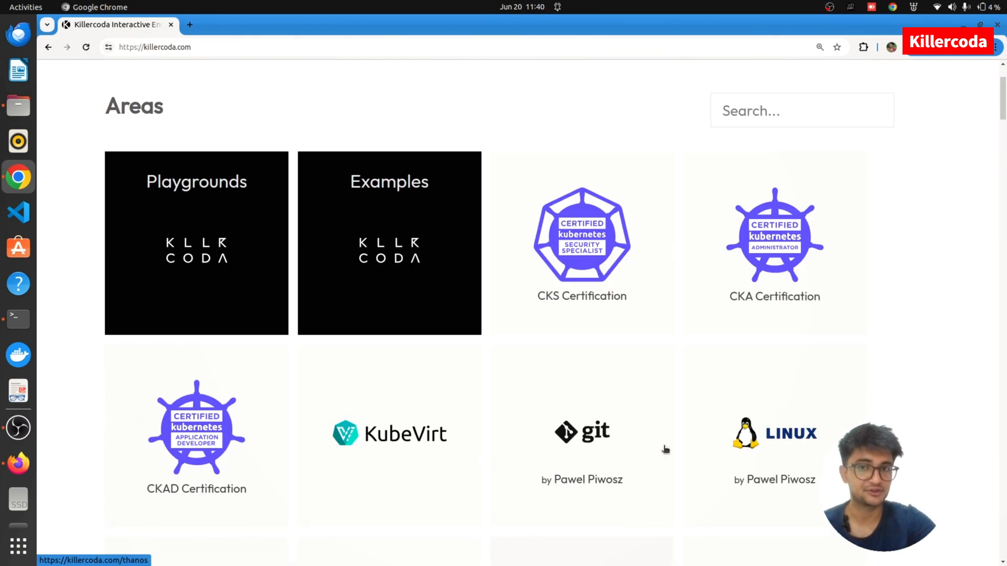
pyautogui.moveTo(196, 199)
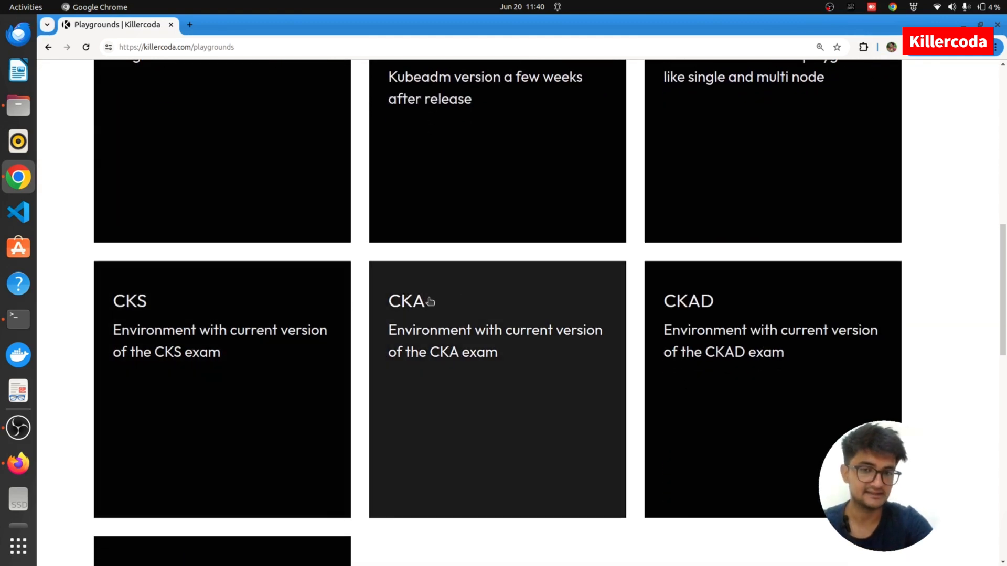
# - Scroll the Playgrounds list: Ubuntu, Kubernetes 1.30, CKS, CKA and CKAD environments
pyautogui.scroll(-3)
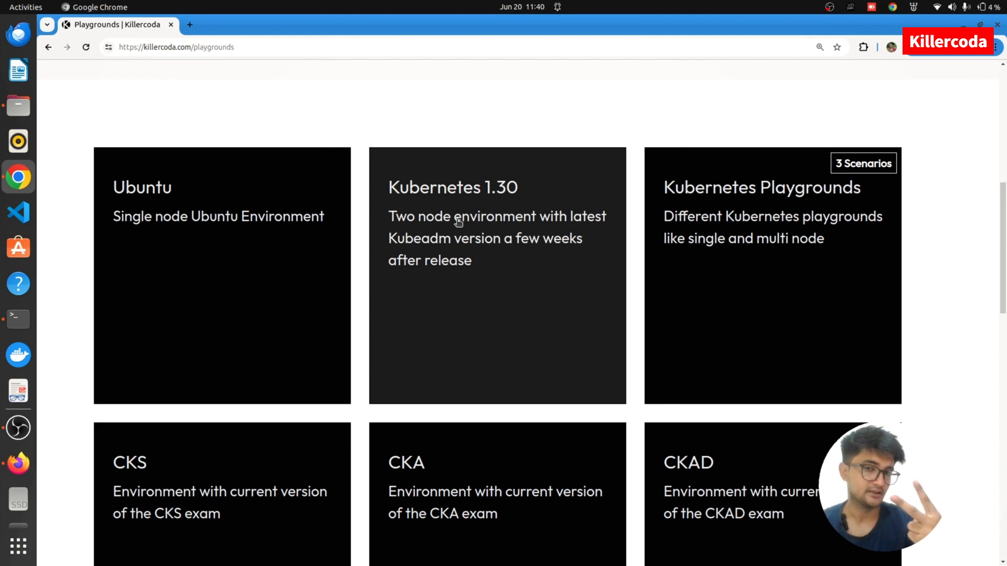
pyautogui.moveTo(532, 203)
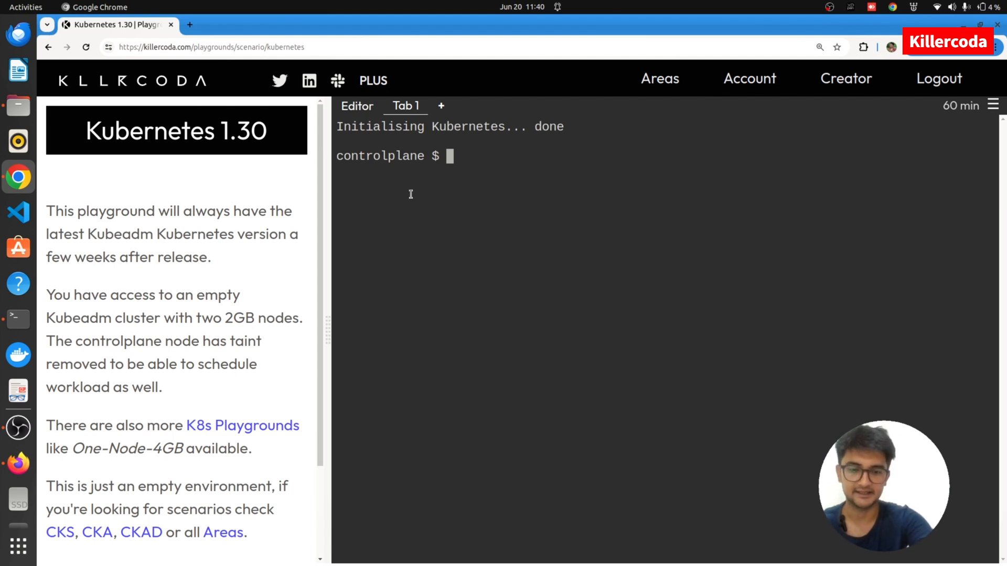
# - Check both nodes are Ready, run nginx pod1, watch it reach Running, then clear the terminal
pyautogui.write('kubectl')
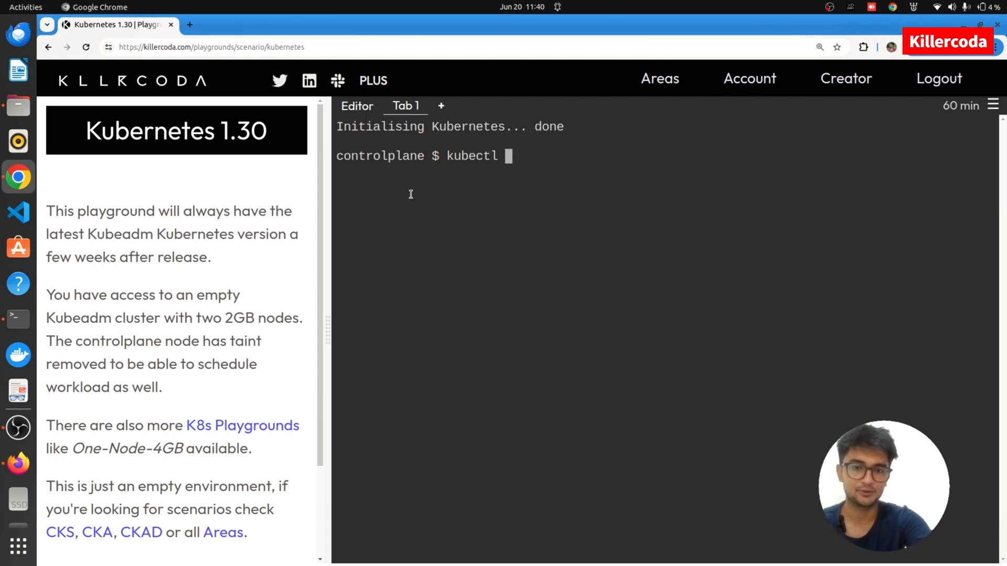
pyautogui.write('get nodes')
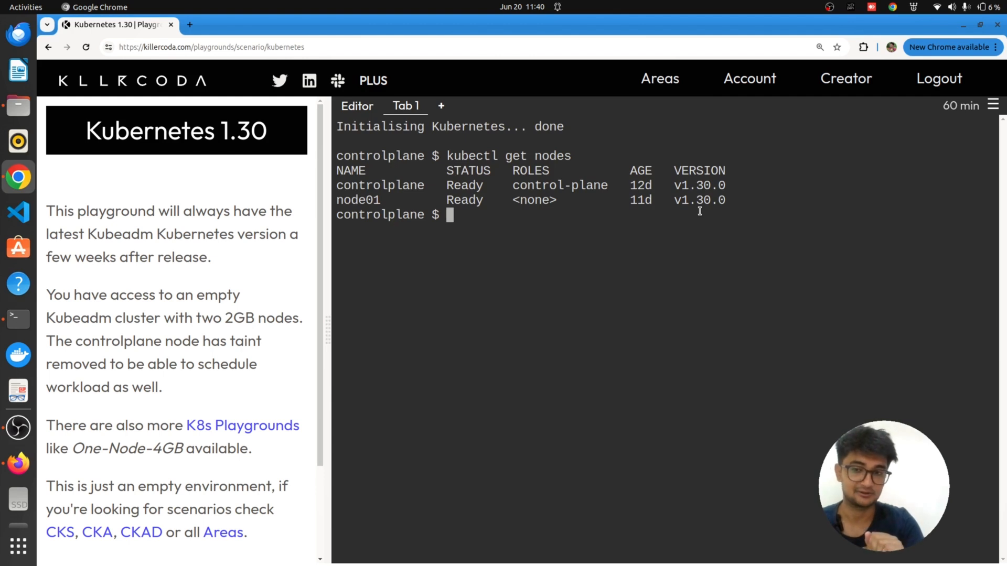
pyautogui.write('k run pod1 --image nginx')
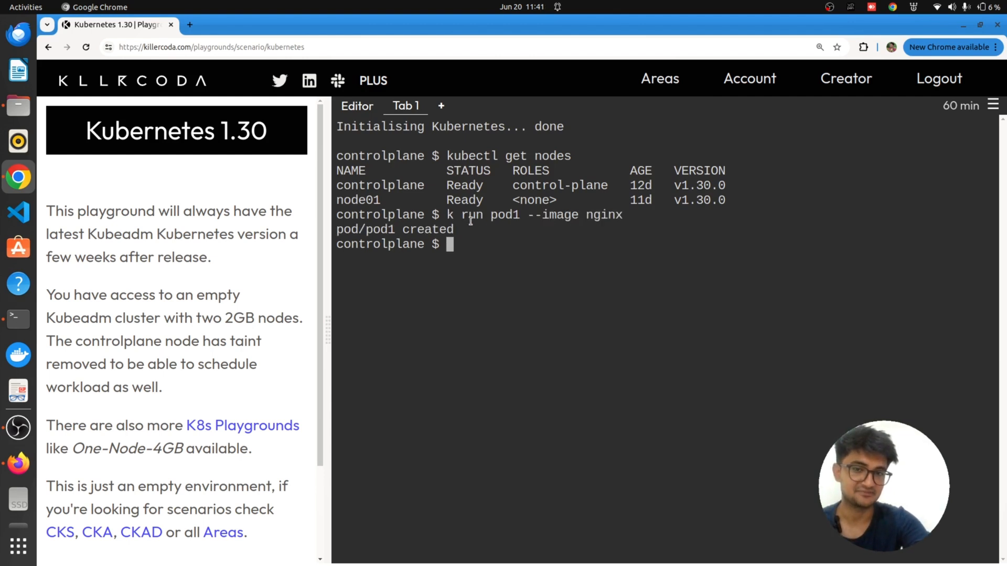
pyautogui.write('k get pods -w')
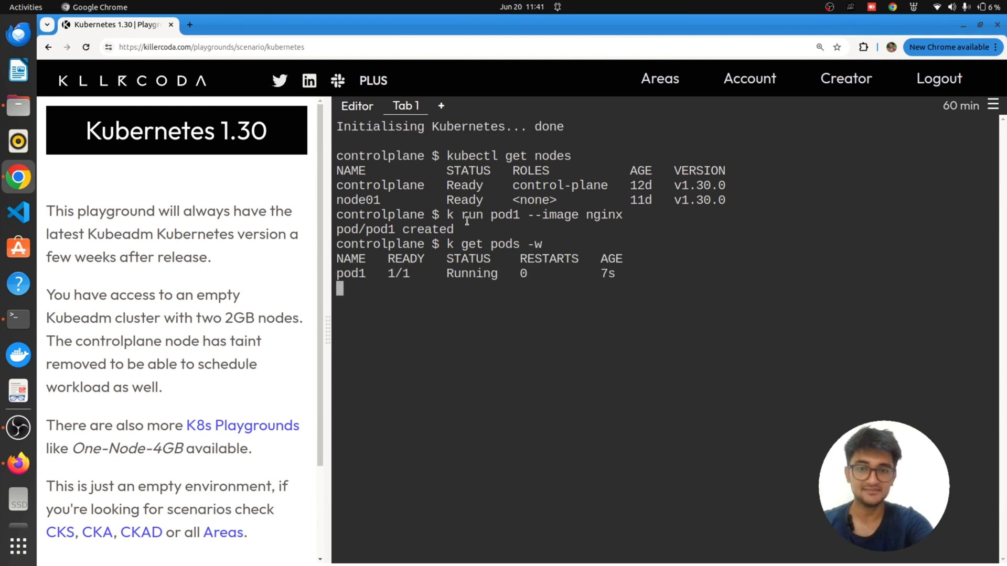
pyautogui.press('ctrl+l')
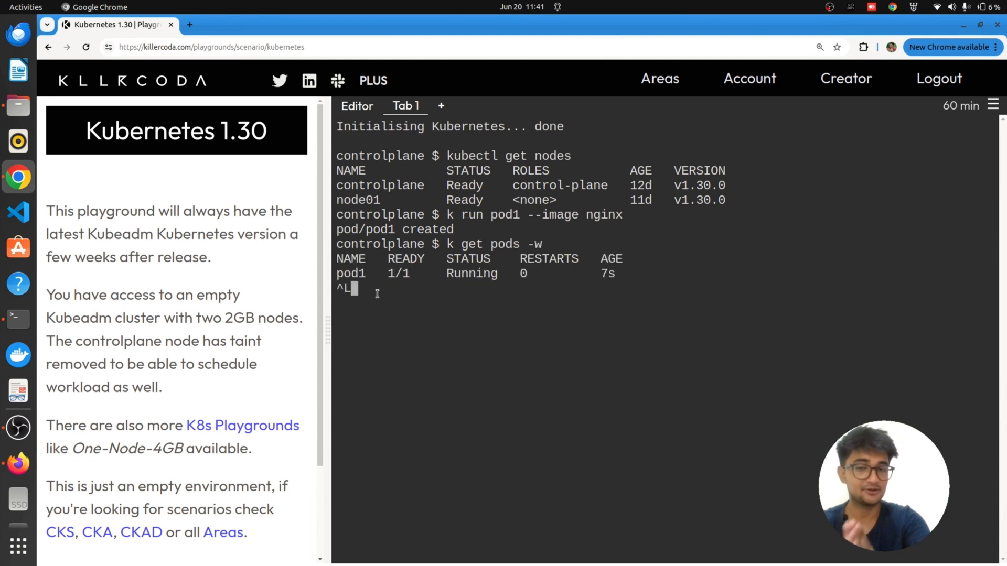